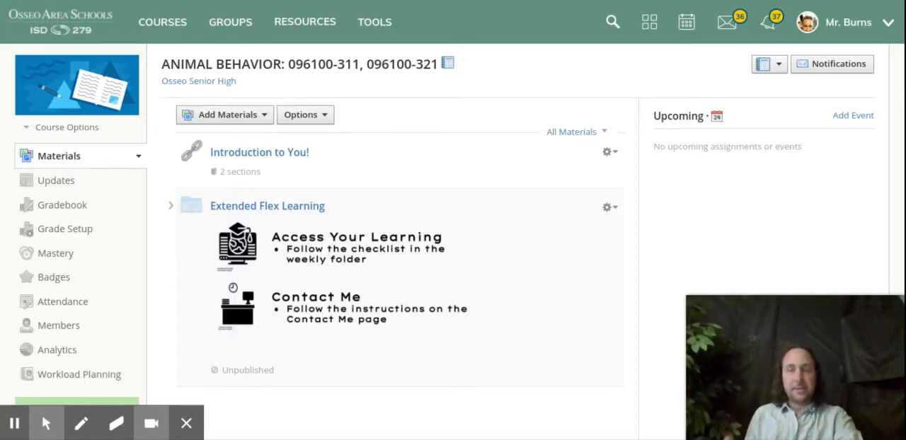
{"action": "mouse_move", "coordinate": [288, 205]}
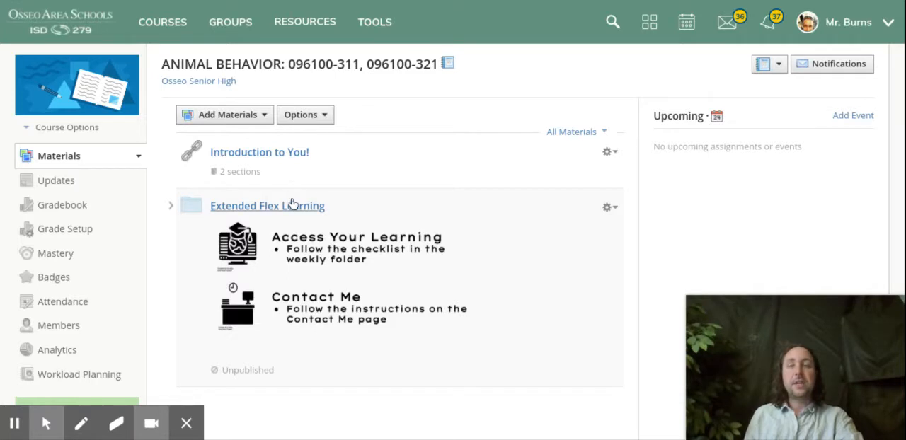
{"action": "mouse_move", "coordinate": [283, 210]}
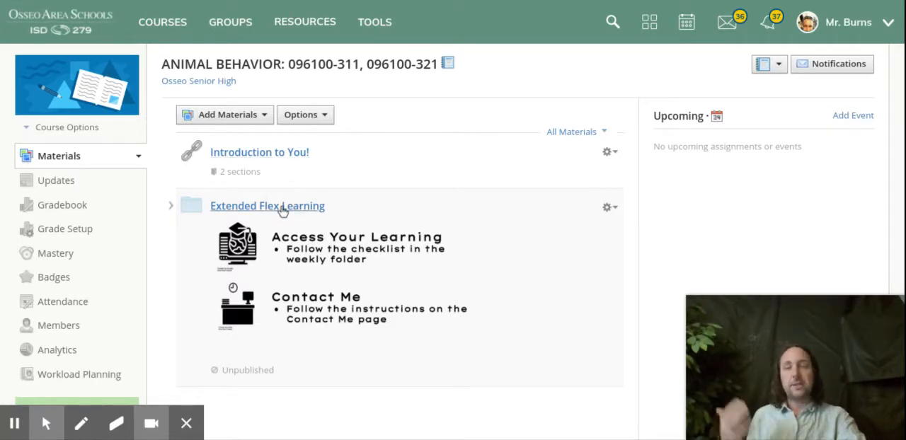
Open the Extended Flex Learning folder from the Animal Behavior course Materials.
{"action": "left_click", "coordinate": [282, 206]}
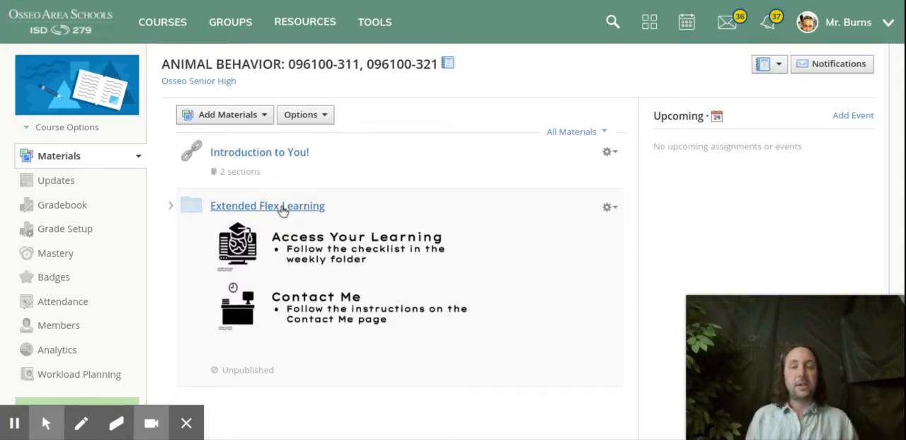
{"action": "left_click", "coordinate": [267, 205]}
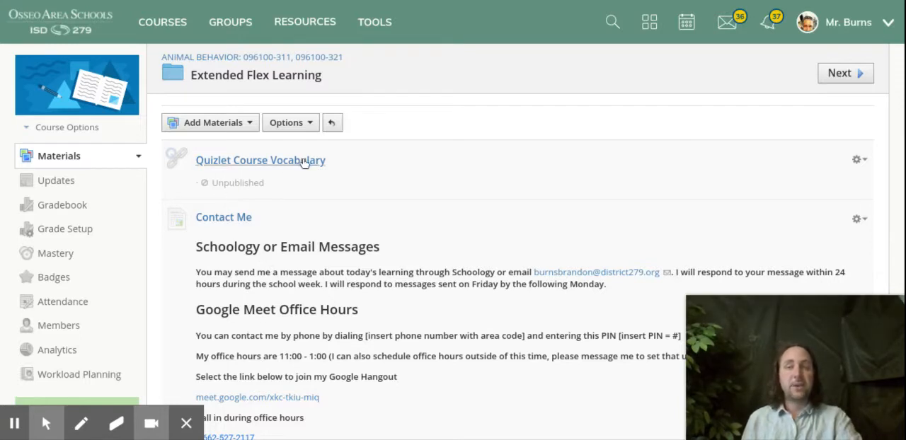
Scroll past the Contact Me page content and open the Unit 1: Ethograms folder.
{"action": "scroll", "scroll_direction": "down", "scroll_amount": 3}
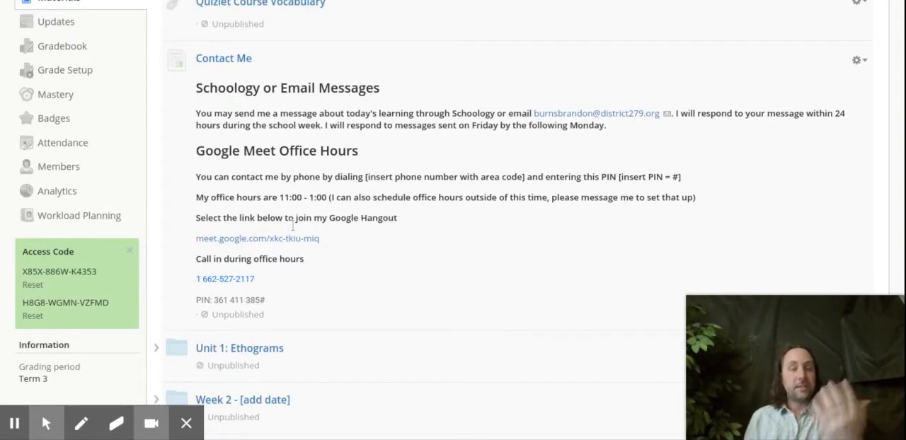
{"action": "mouse_move", "coordinate": [294, 229]}
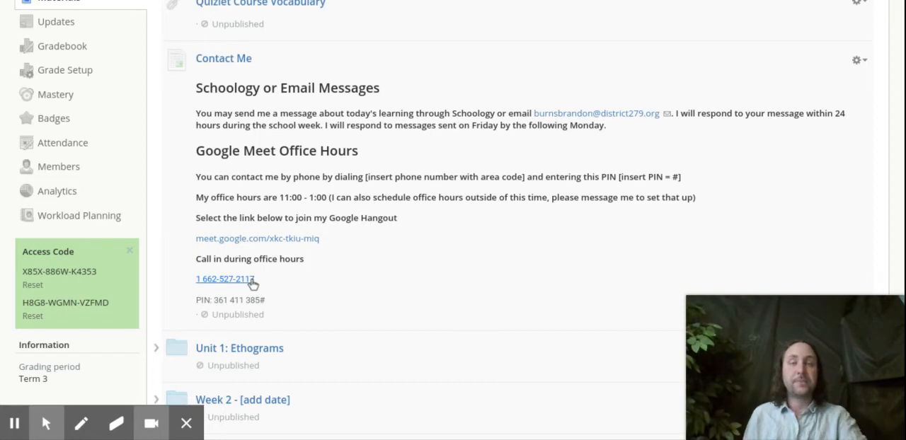
{"action": "scroll", "scroll_direction": "down", "scroll_amount": 3}
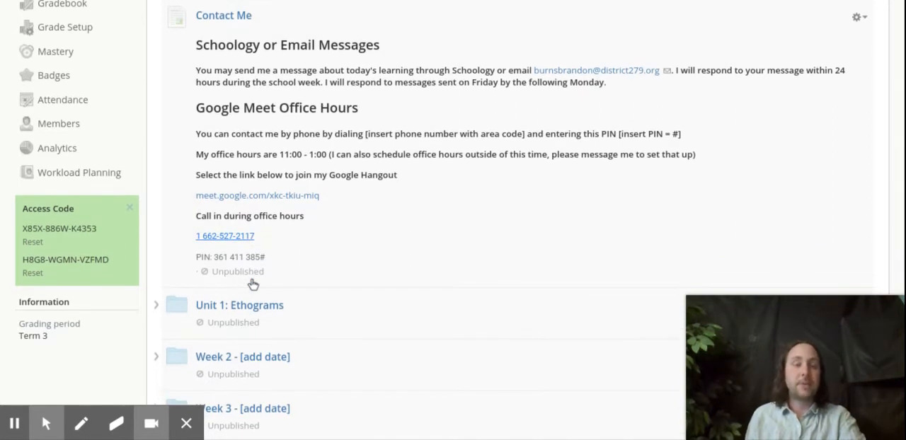
{"action": "scroll", "scroll_direction": "down", "scroll_amount": 3}
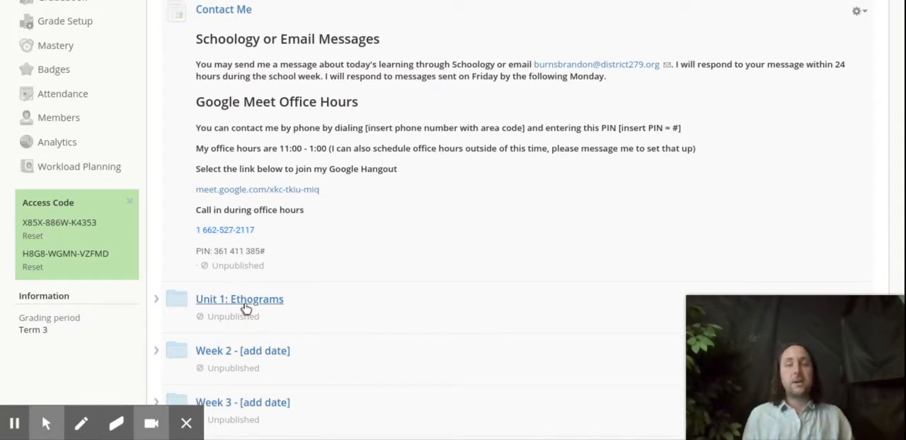
{"action": "left_click", "coordinate": [239, 299]}
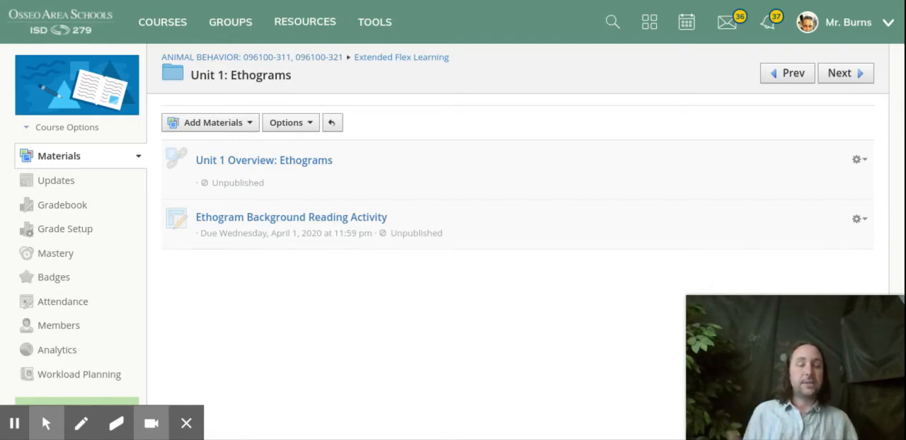
{"action": "mouse_move", "coordinate": [297, 163]}
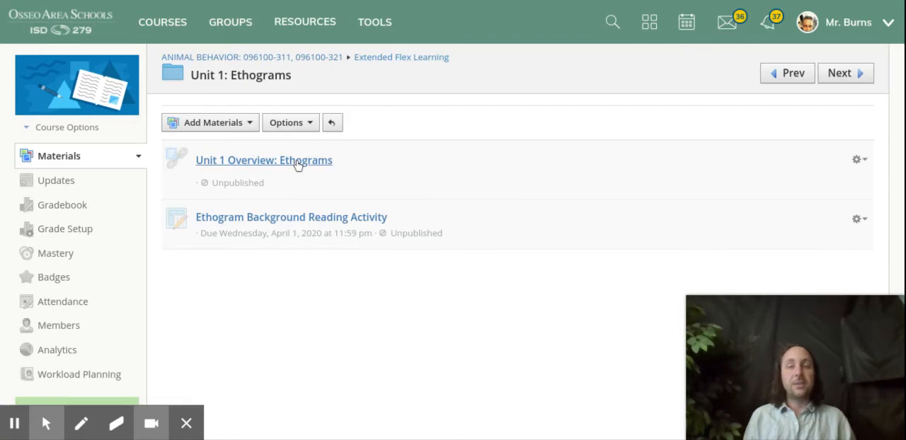
Open the Unit 1 Overview: Ethograms page inside the Unit 1 folder.
{"action": "left_click", "coordinate": [264, 160]}
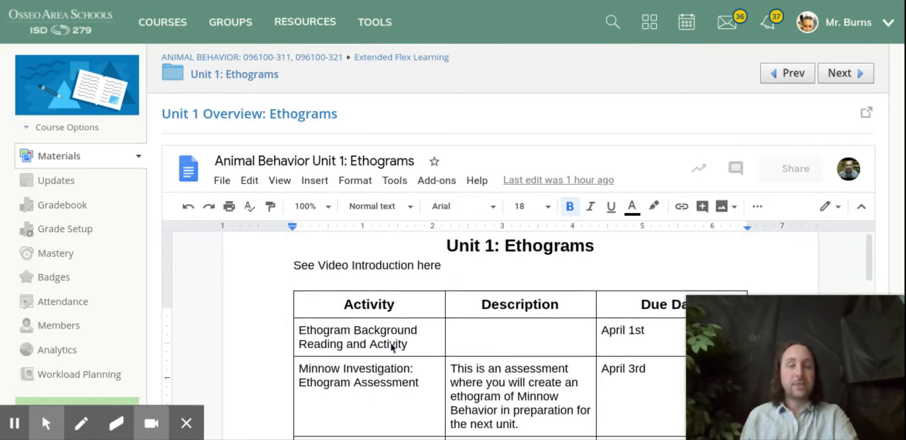
Scroll the embedded schedule to show Individual Project: Task #1, due April 3rd.
{"action": "scroll", "scroll_direction": "down", "scroll_amount": 3}
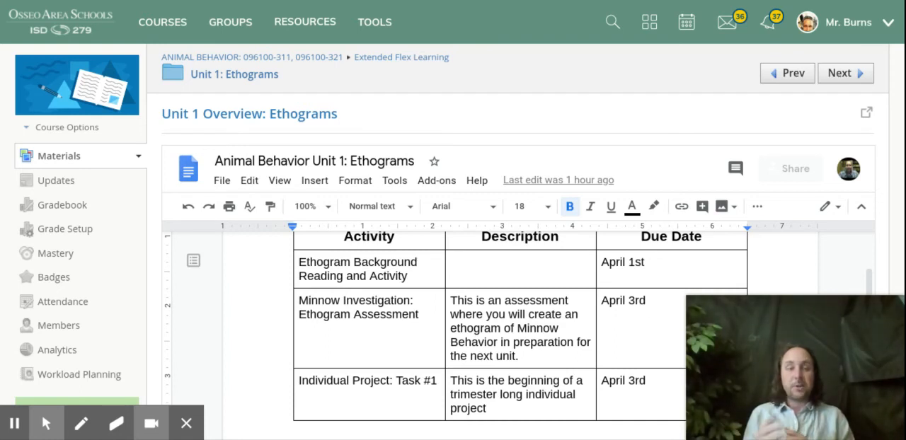
{"action": "mouse_move", "coordinate": [644, 312]}
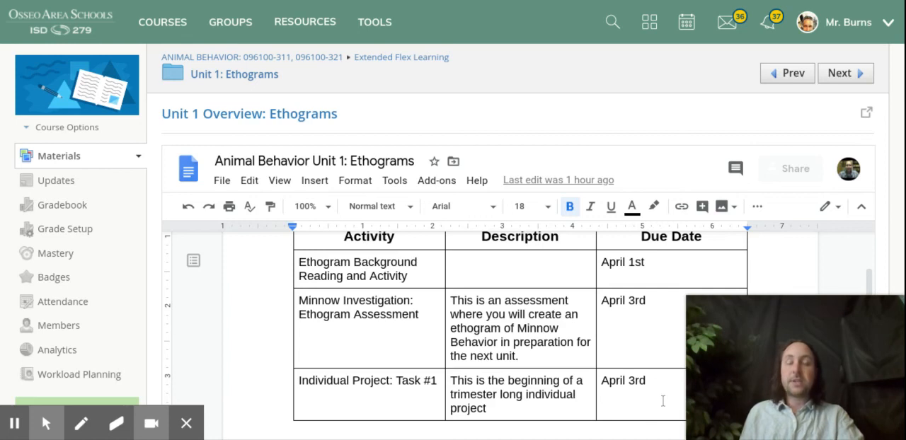
{"action": "mouse_move", "coordinate": [663, 403]}
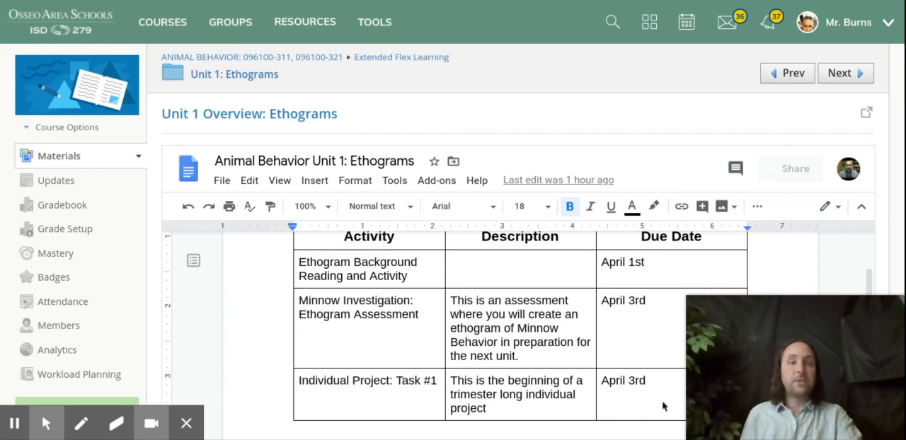